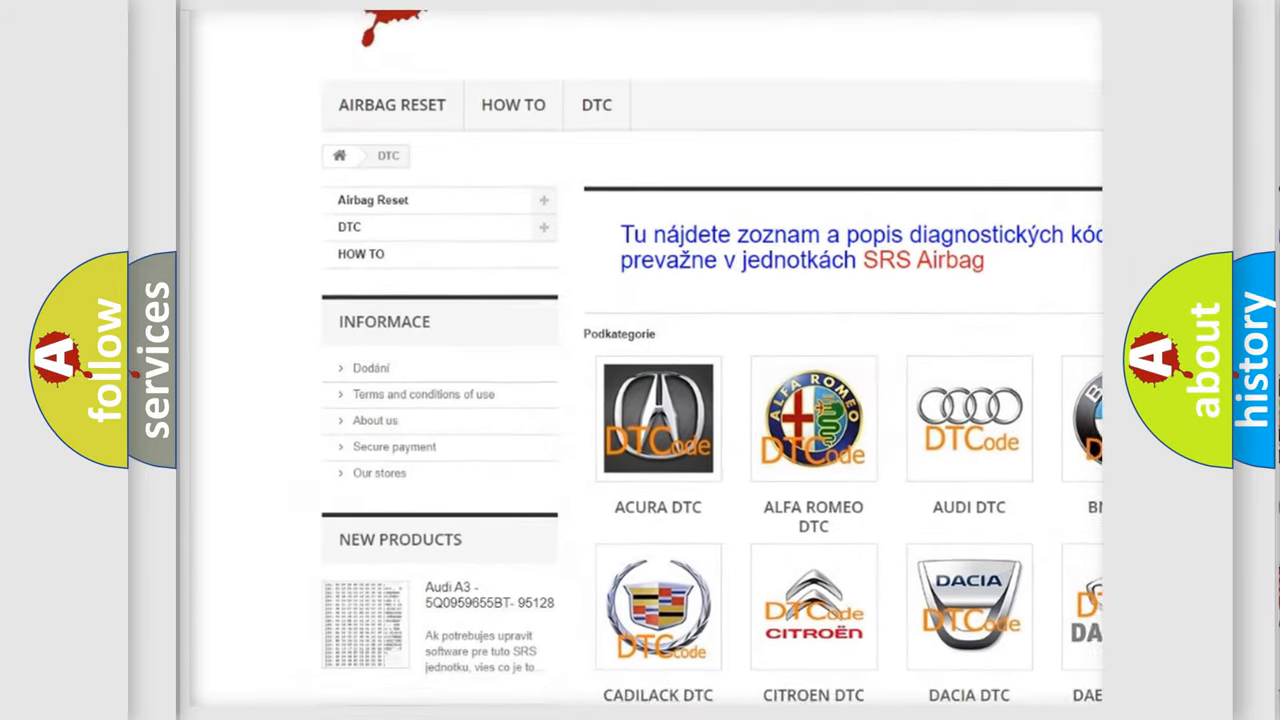
Step: Scroll to the DTC category page showing car-make logos like Acura, Alfa Romeo and Audi
scroll(down, 3)
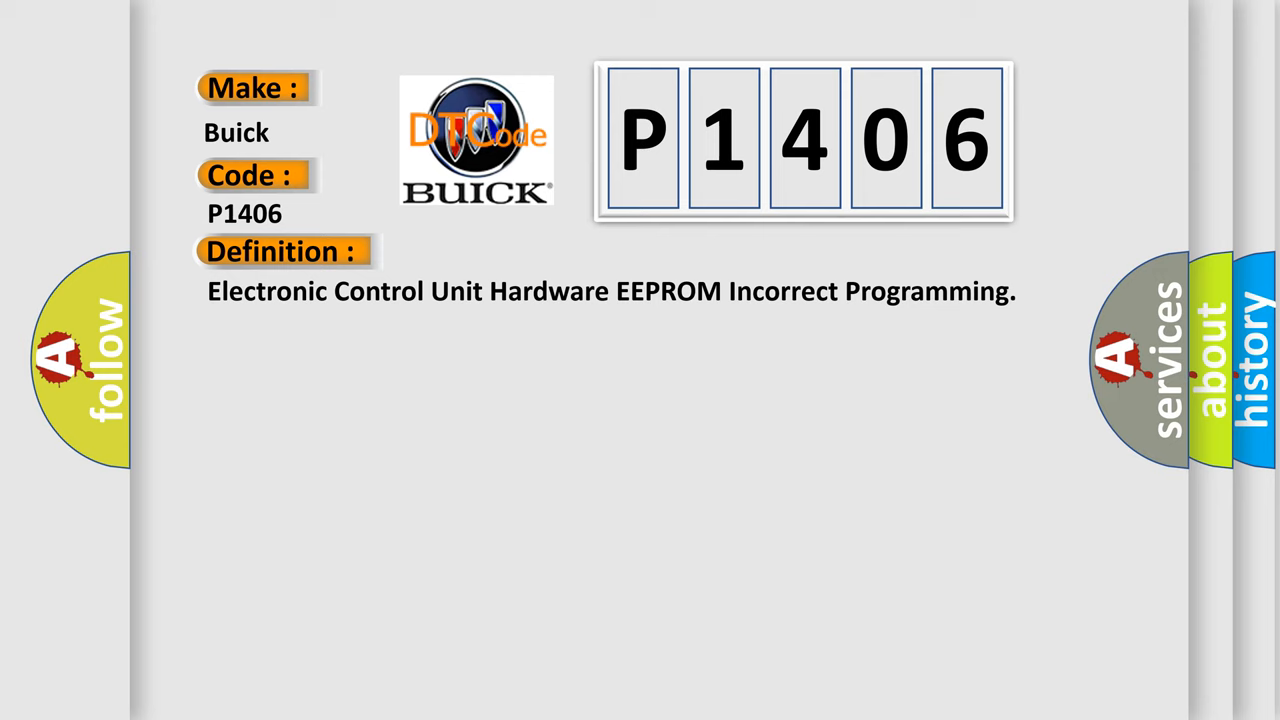
Step: Advance the slide from the P1406 definition to its power-up internal fault check description
click(520, 251)
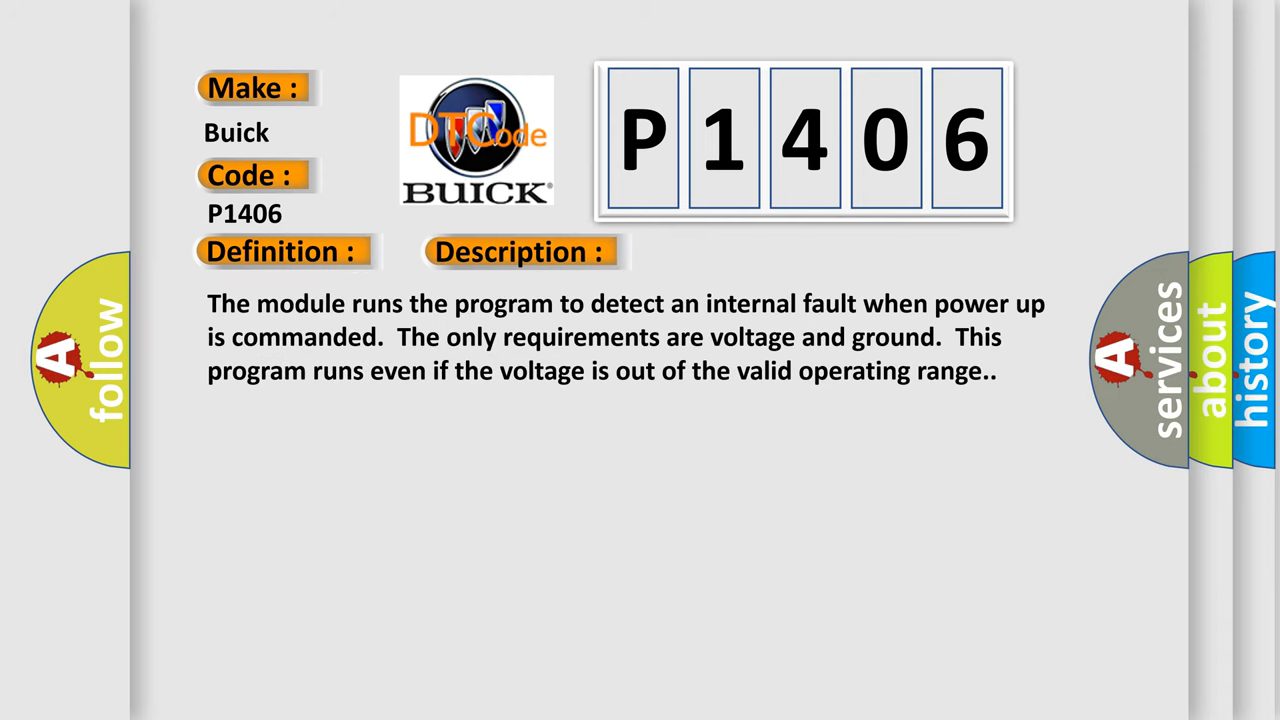